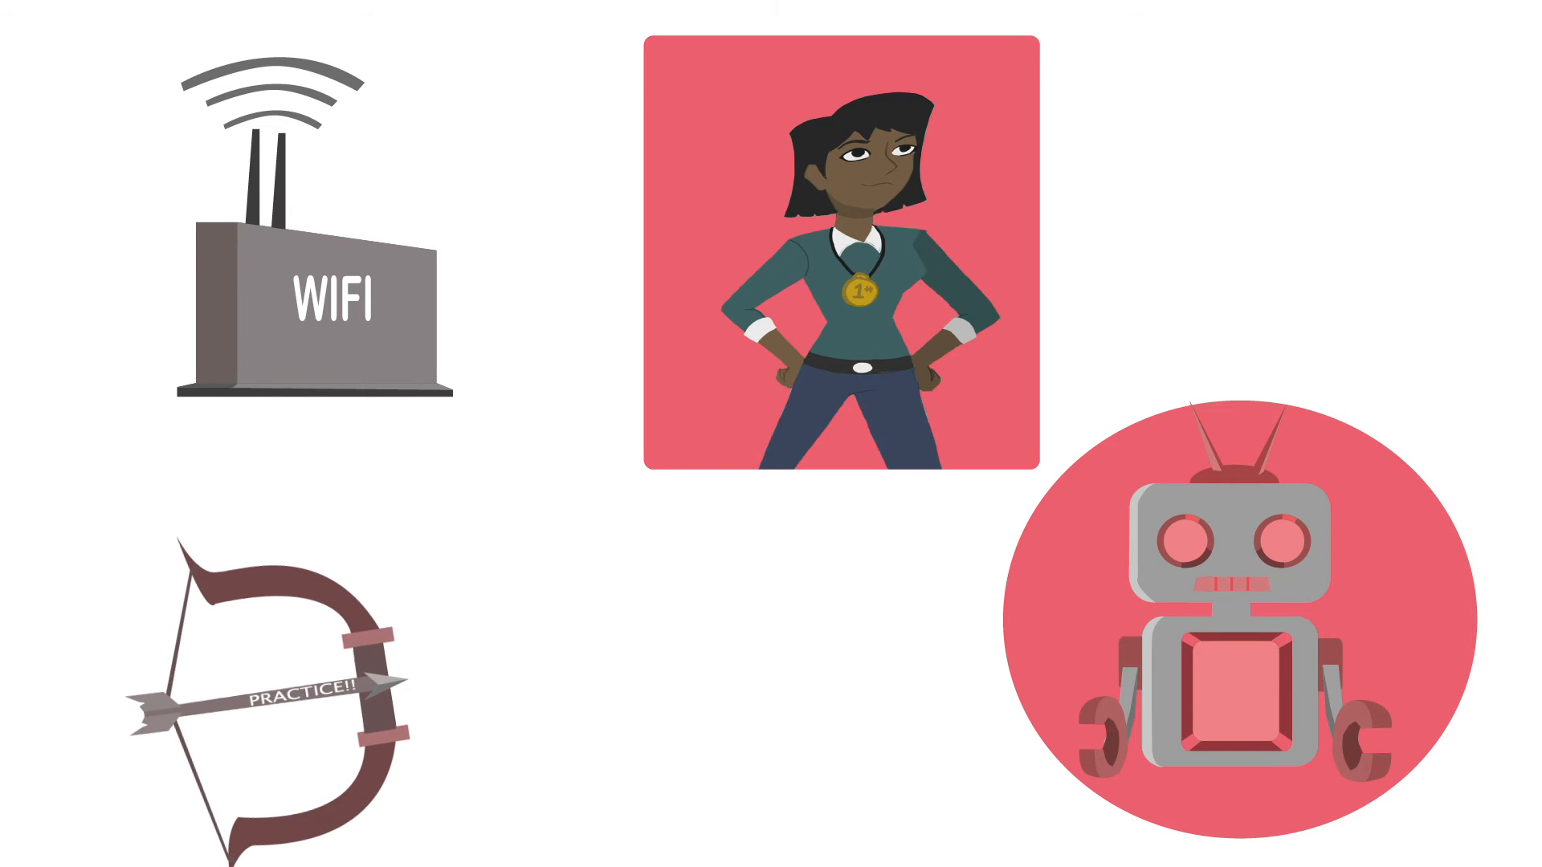
Move the PRACTICE!! arrow off the bow to mid-canvas, aimed at the robot
{"action": "left_click_drag", "start_coordinate": [285, 698], "coordinate": [776, 570]}
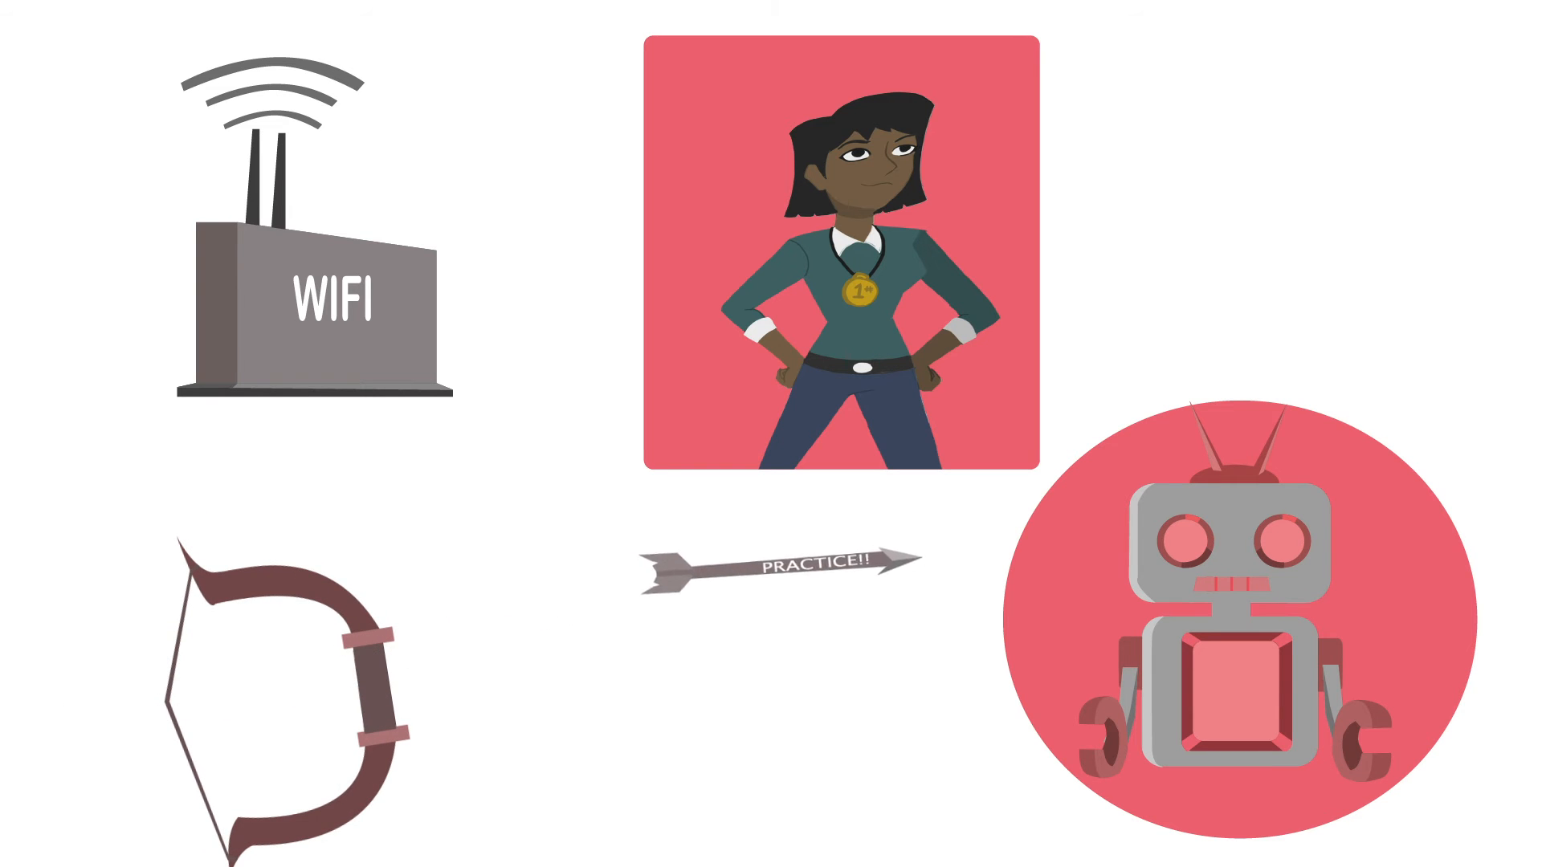